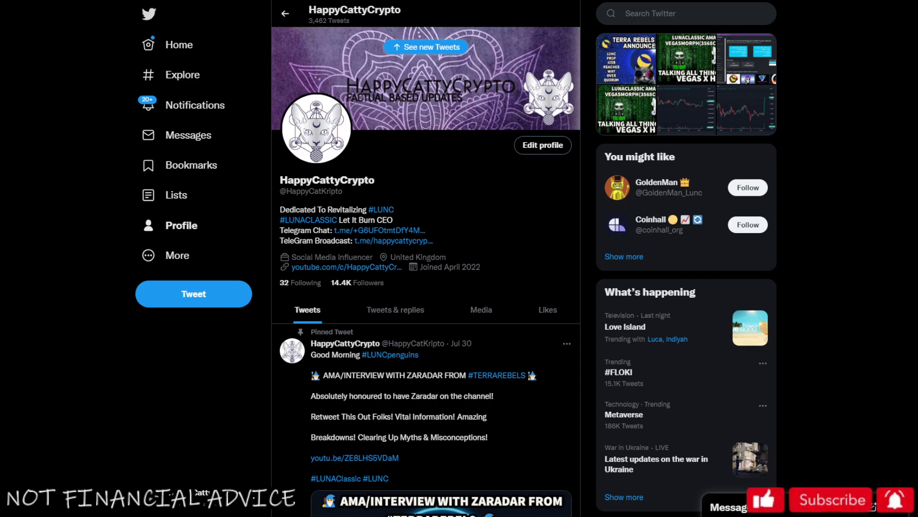
pyautogui.click(686, 14)
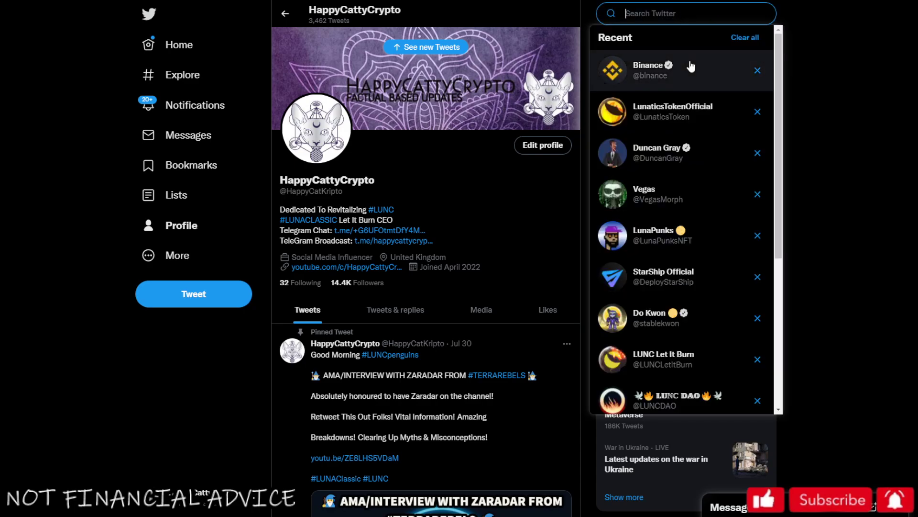
pyautogui.click(647, 70)
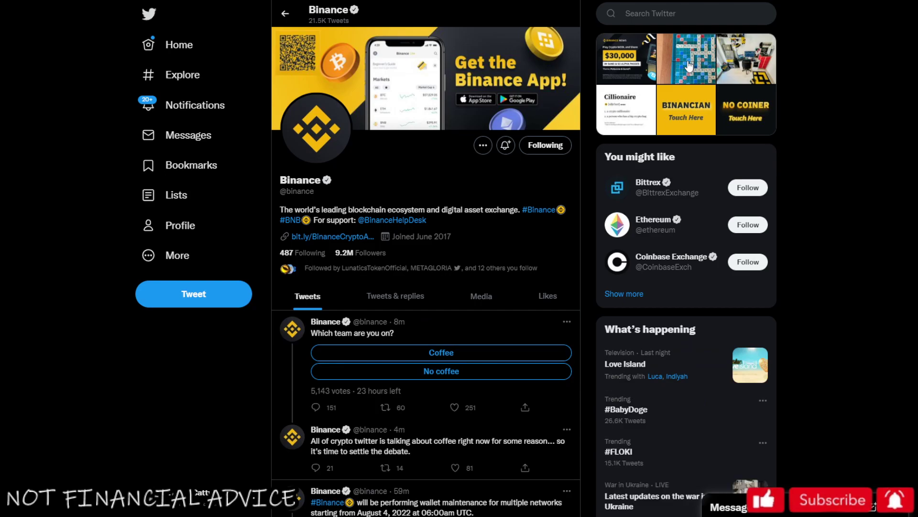
pyautogui.scroll(-3)
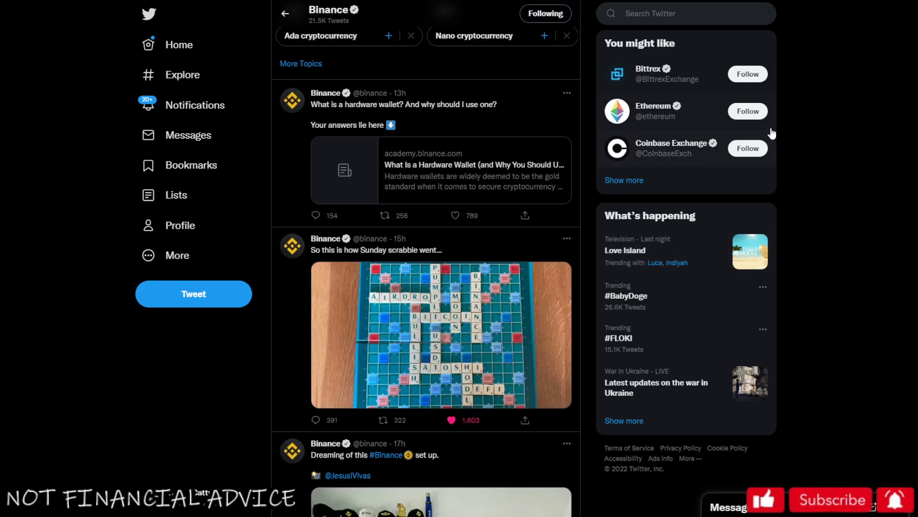
pyautogui.scroll(-3)
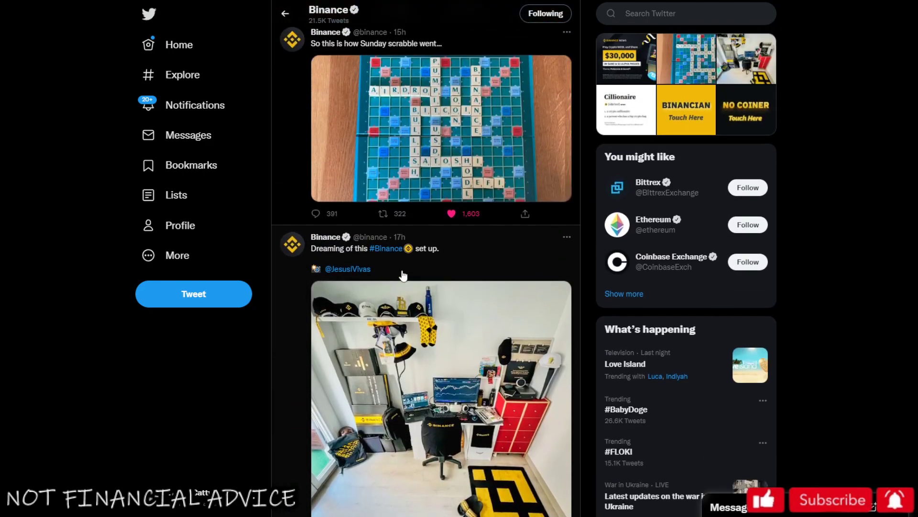
# - Enlarge the Binance Sunday scrabble photo in the full-screen media viewer with its replies
pyautogui.click(440, 128)
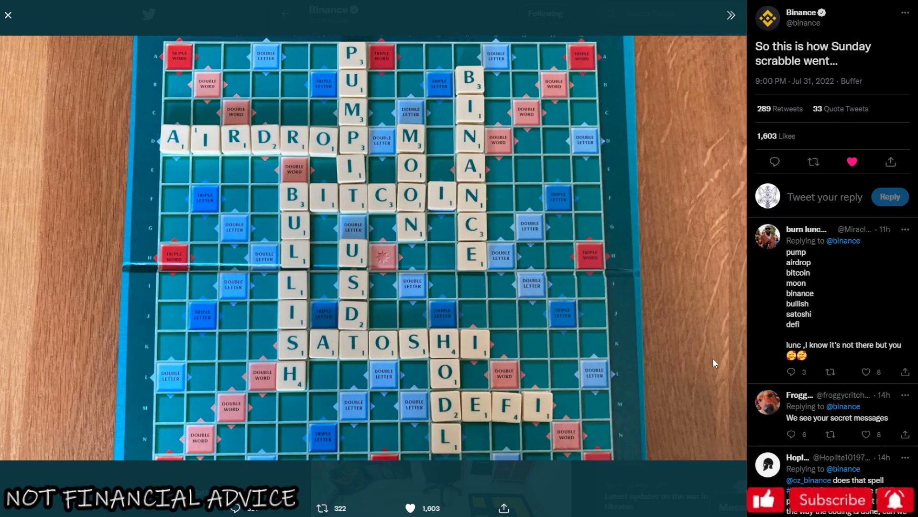
pyautogui.moveTo(630, 395)
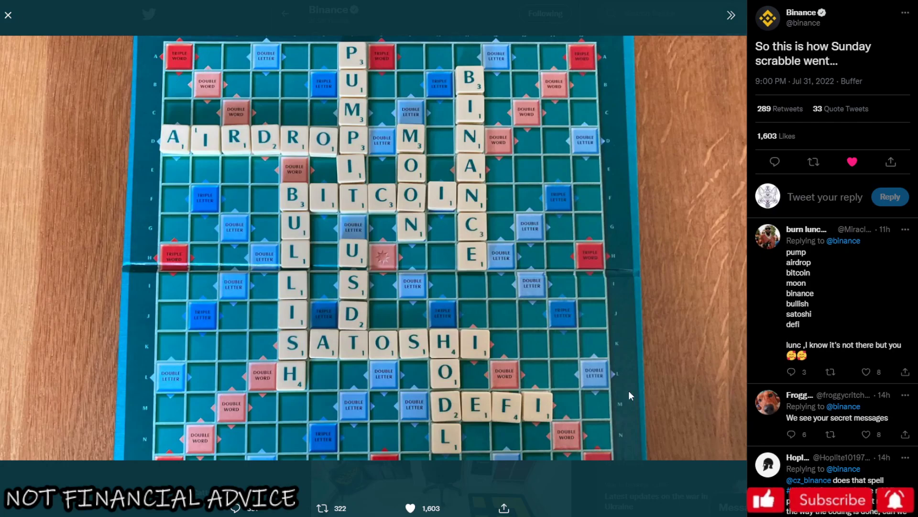
pyautogui.moveTo(582, 425)
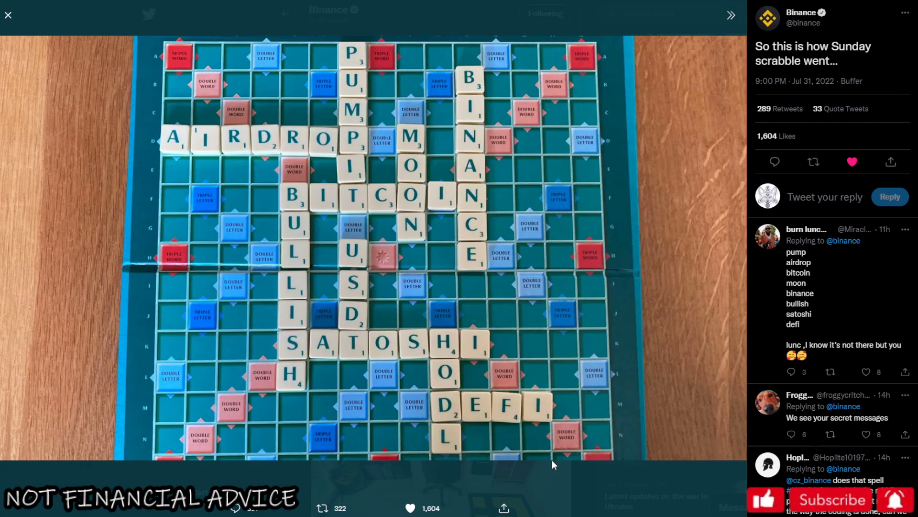
pyautogui.moveTo(367, 256)
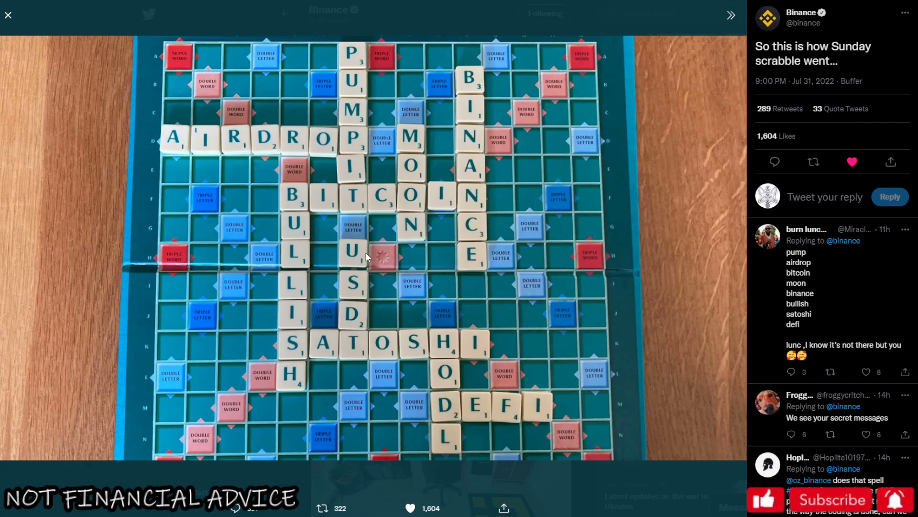
pyautogui.moveTo(360, 261)
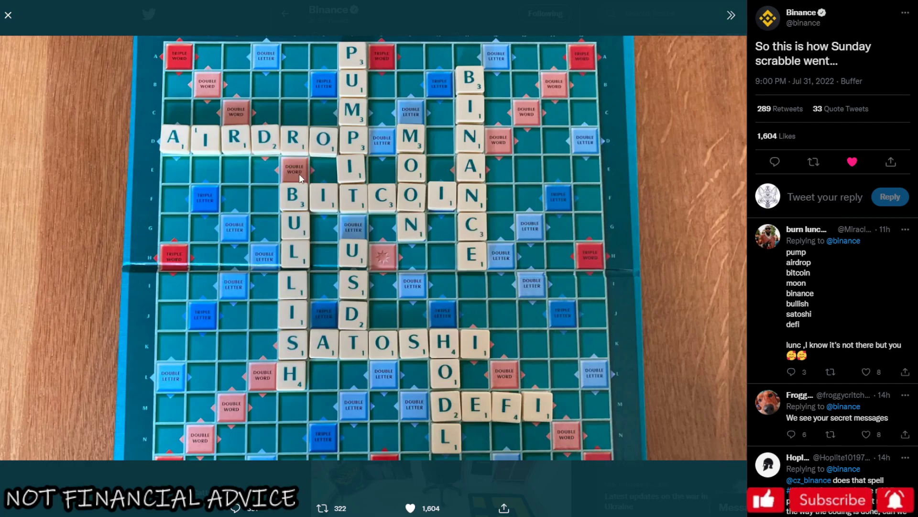
pyautogui.moveTo(250, 154)
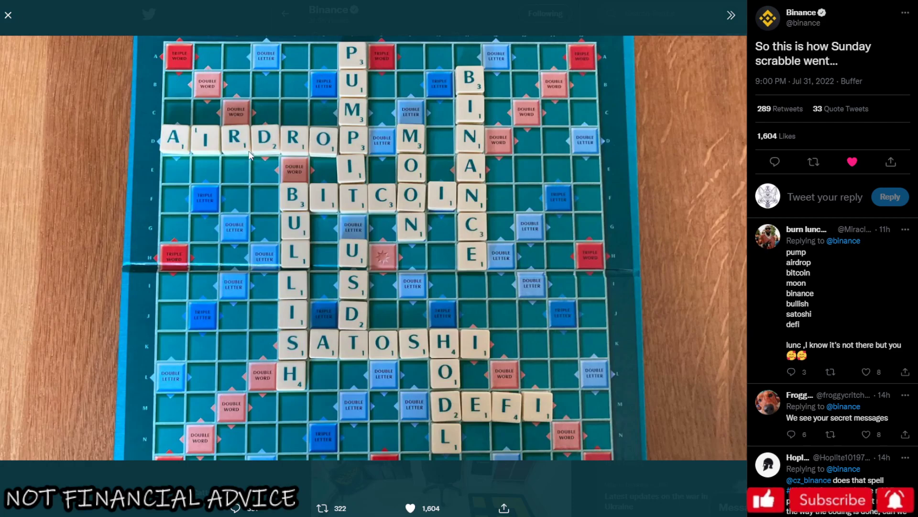
pyautogui.moveTo(298, 302)
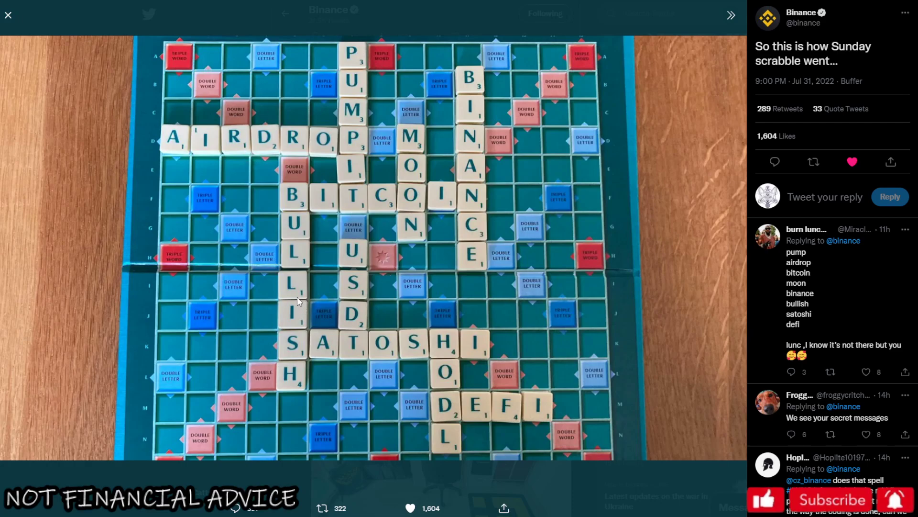
pyautogui.moveTo(445, 245)
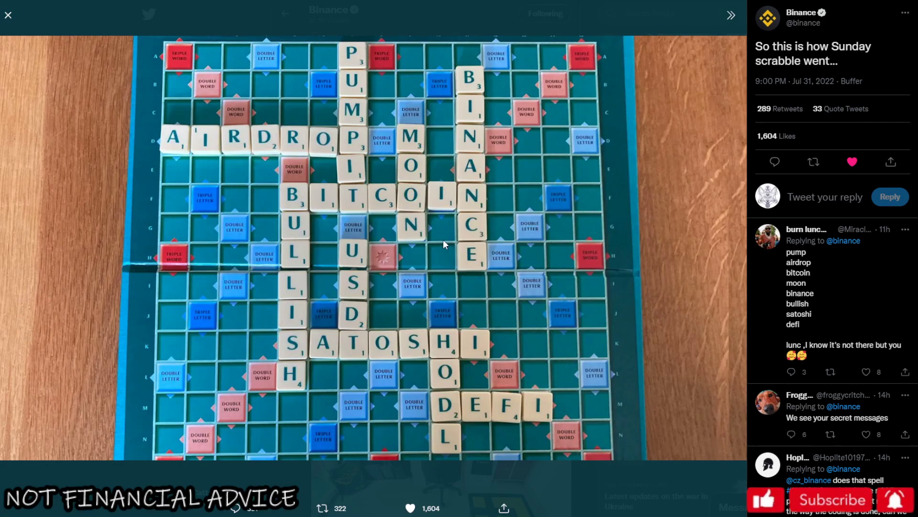
pyautogui.moveTo(444, 228)
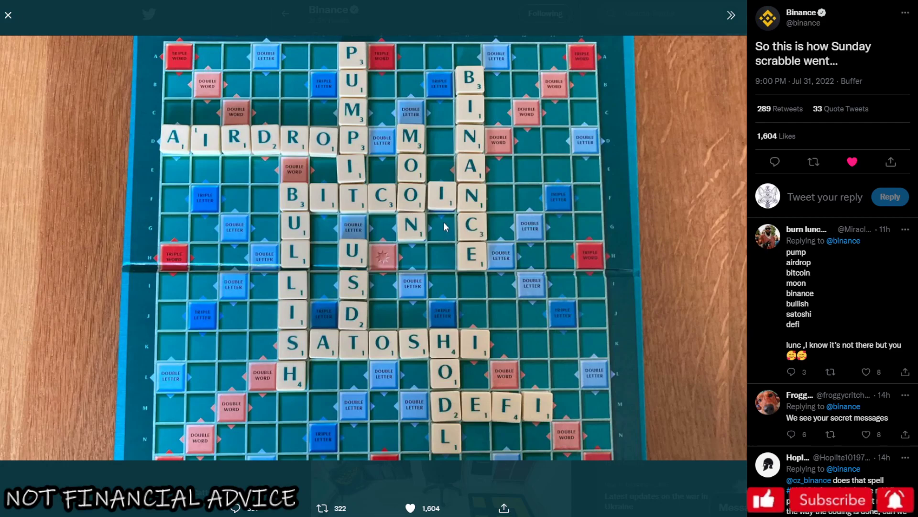
pyautogui.moveTo(355, 244)
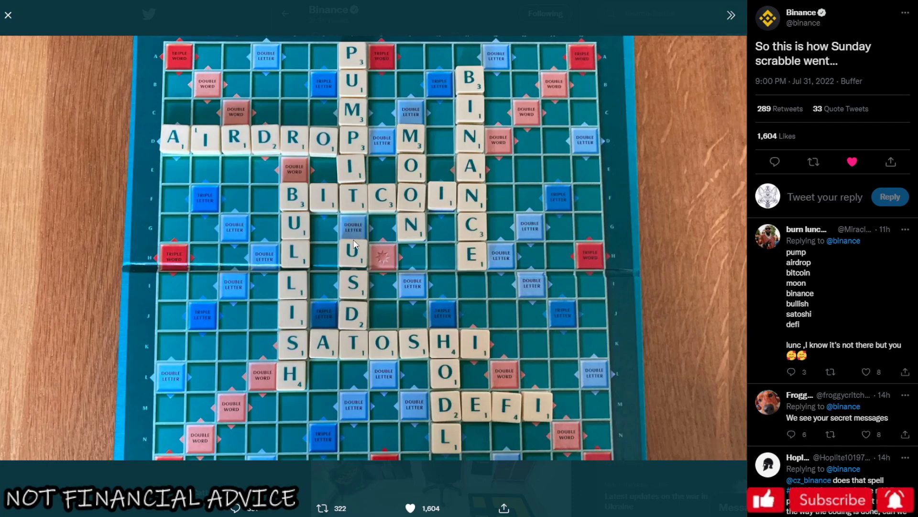
pyautogui.moveTo(269, 212)
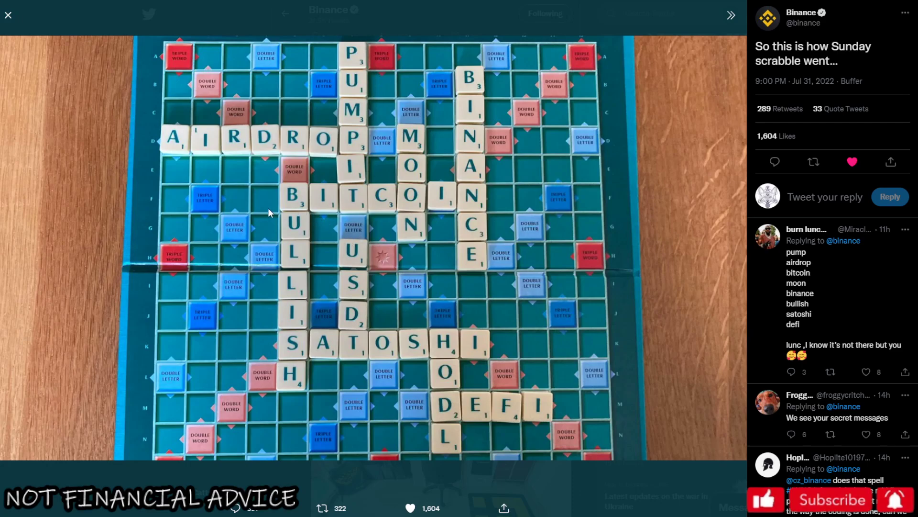
pyautogui.moveTo(195, 162)
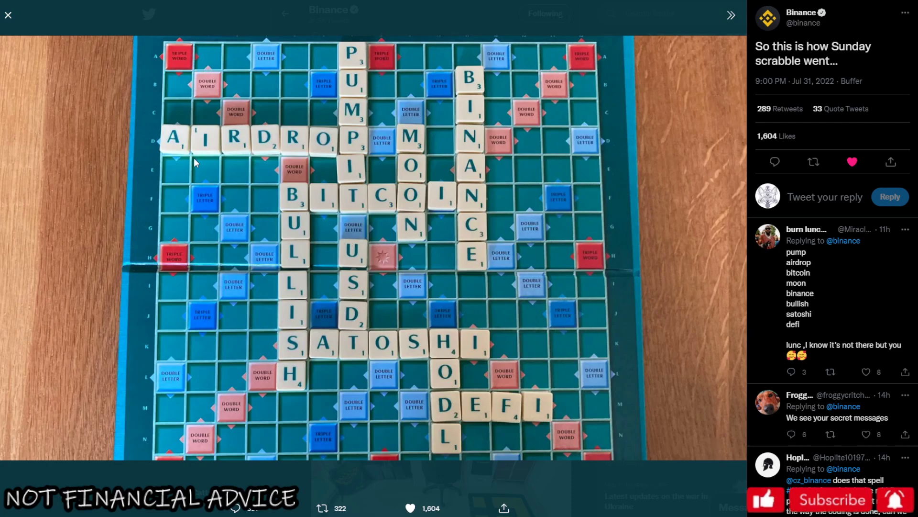
pyautogui.moveTo(7, 15)
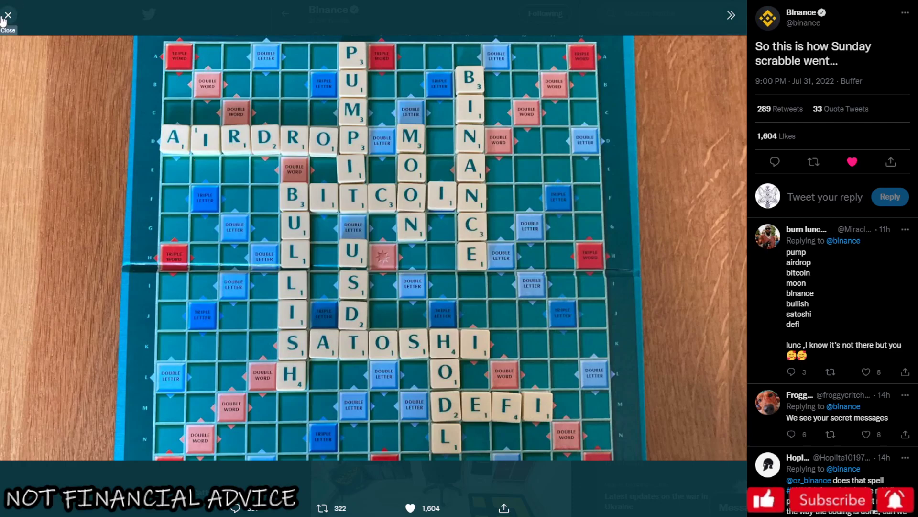
pyautogui.moveTo(110, 201)
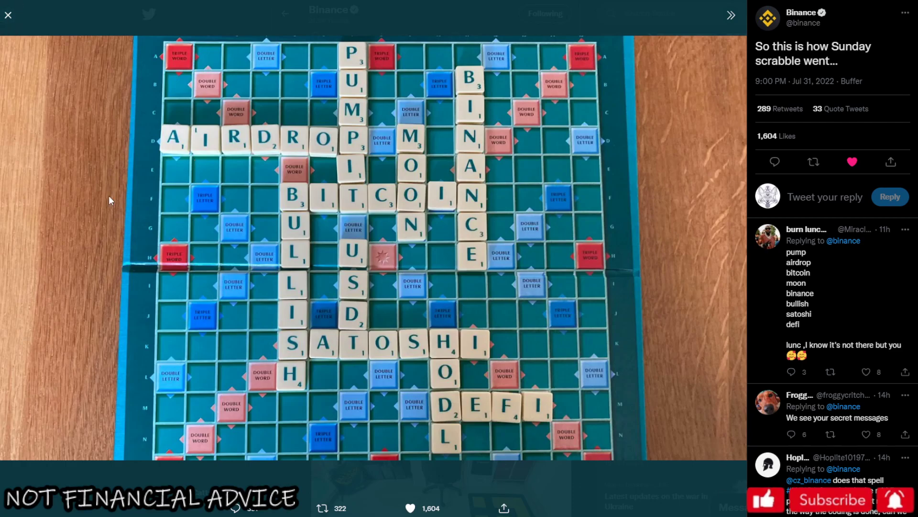
pyautogui.moveTo(365, 197)
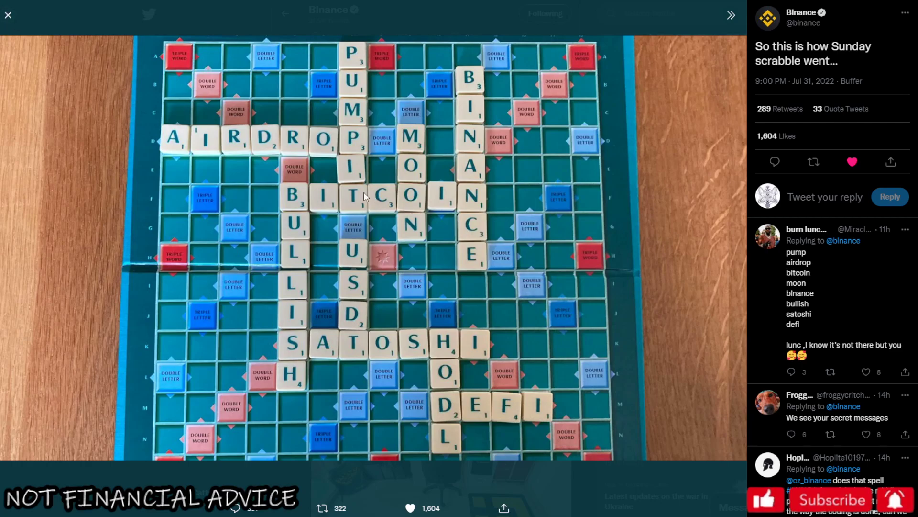
pyautogui.moveTo(264, 270)
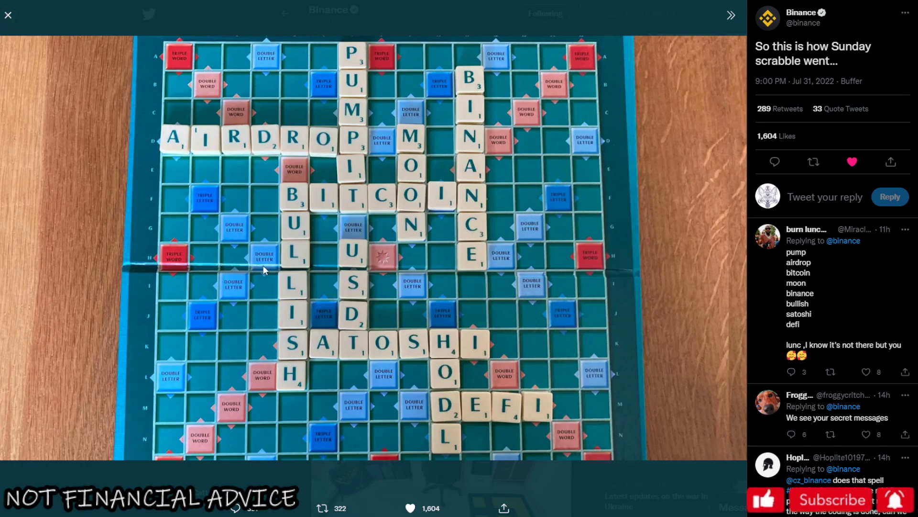
pyautogui.moveTo(408, 225)
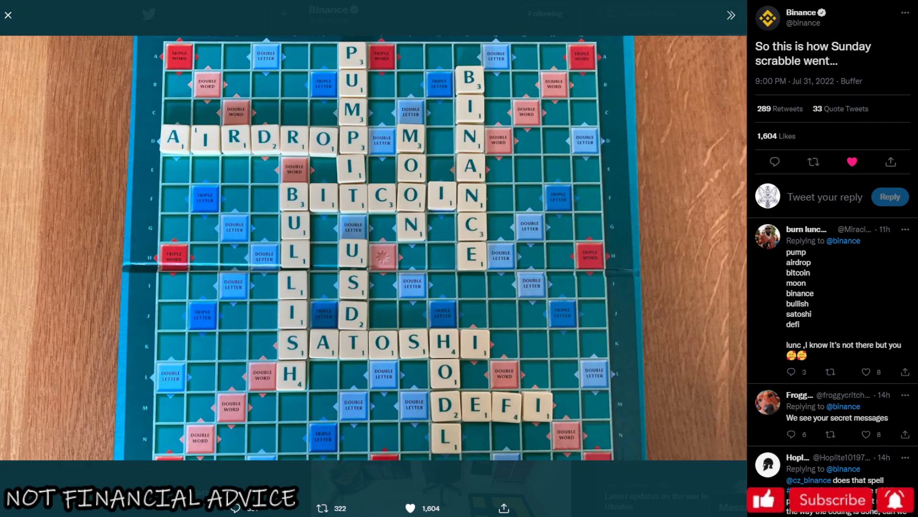
pyautogui.moveTo(241, 316)
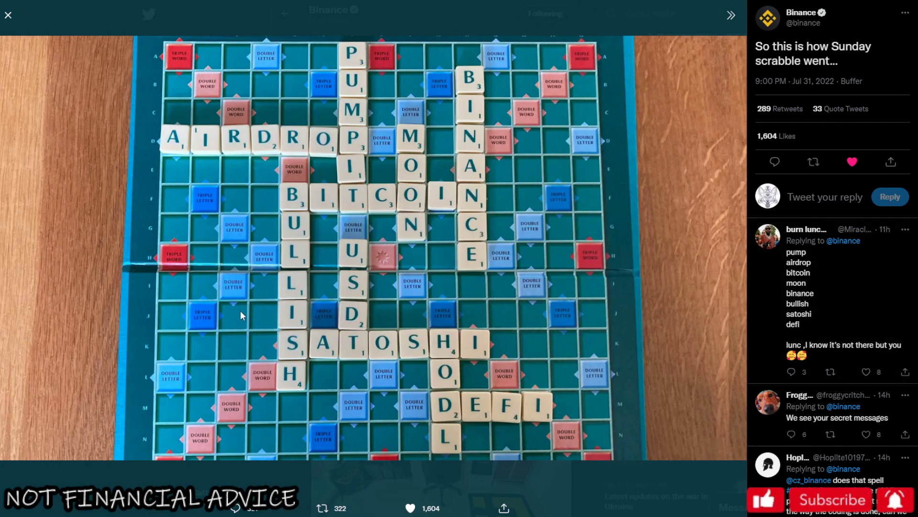
pyautogui.moveTo(24, 27)
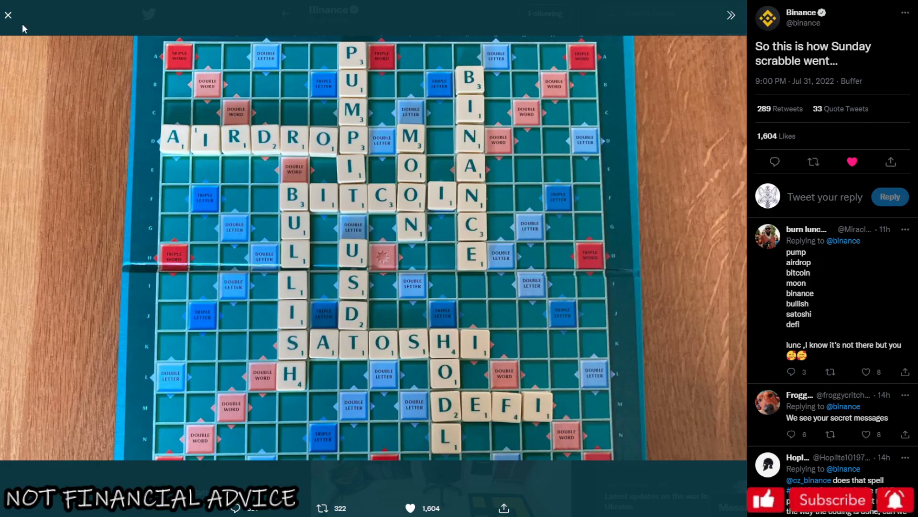
# - Close the enlarged scrabble photo and move on toward CoinMarketCap's Terra LUNA overview
pyautogui.click(8, 15)
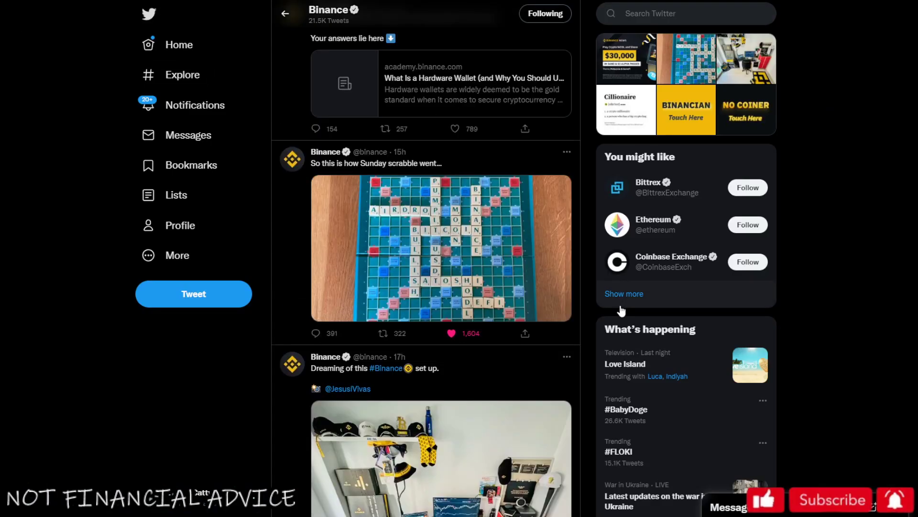
pyautogui.click(178, 44)
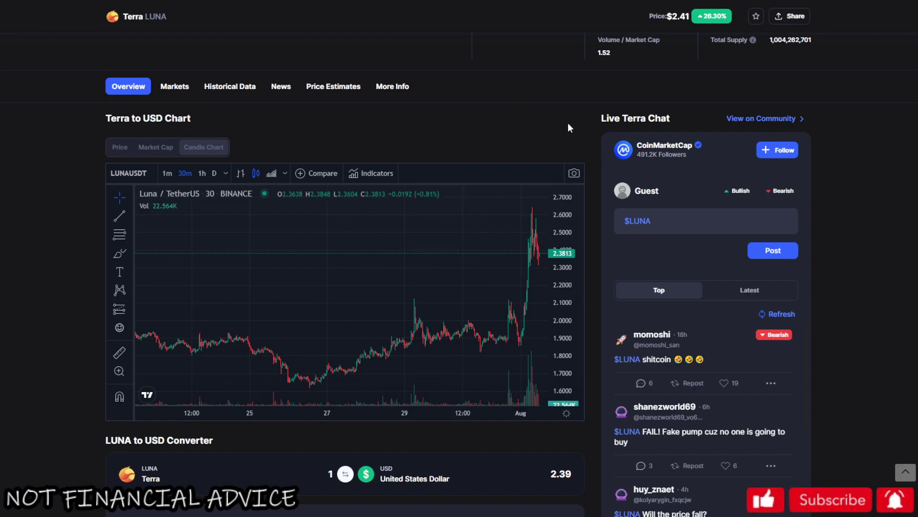
pyautogui.moveTo(460, 494)
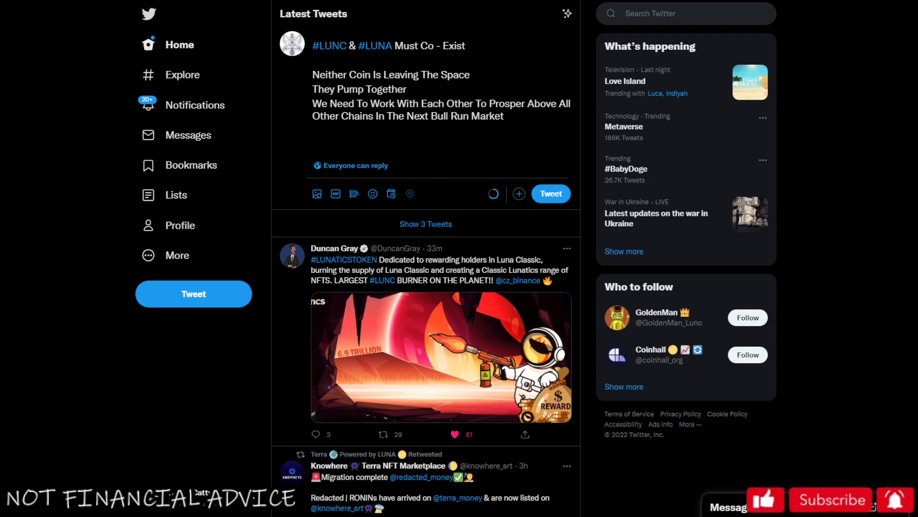
# - Scroll the Twitter home Latest Tweets feed down to the Knowhere RONINs secondary-sale retweet
pyautogui.click(455, 434)
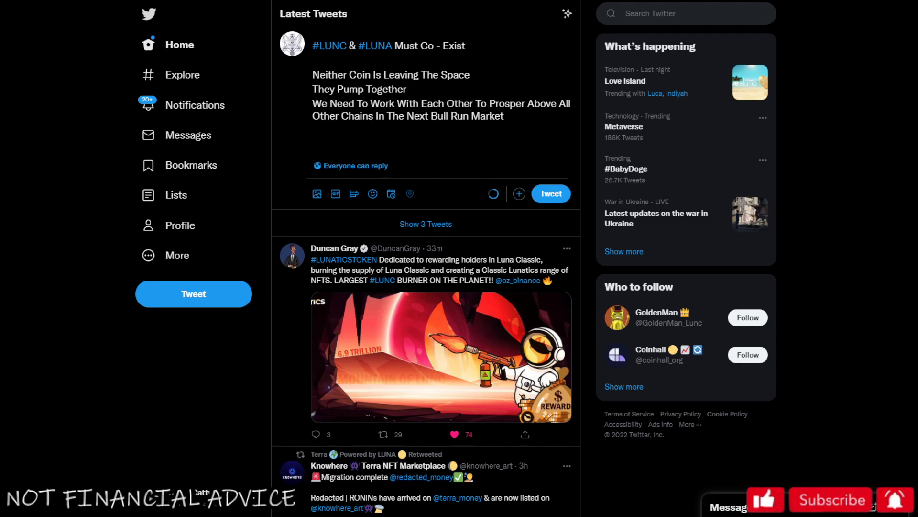
pyautogui.scroll(-3)
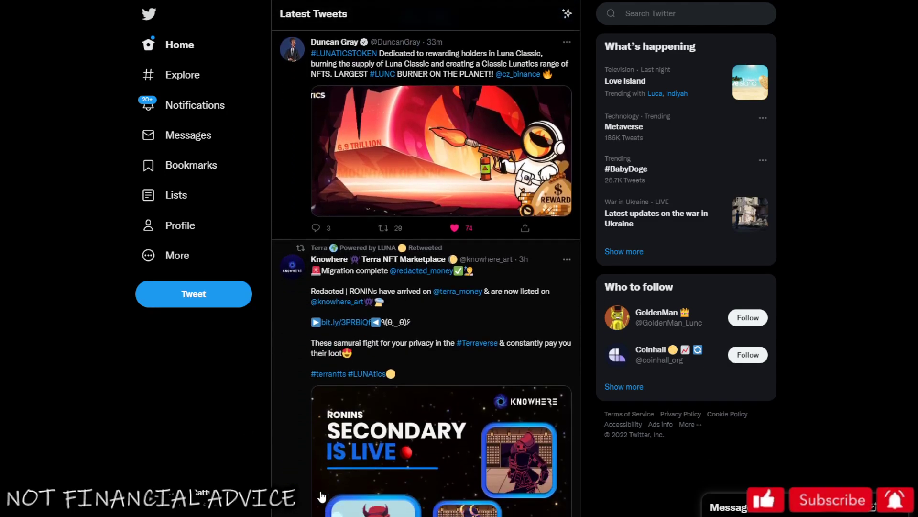
pyautogui.scroll(-3)
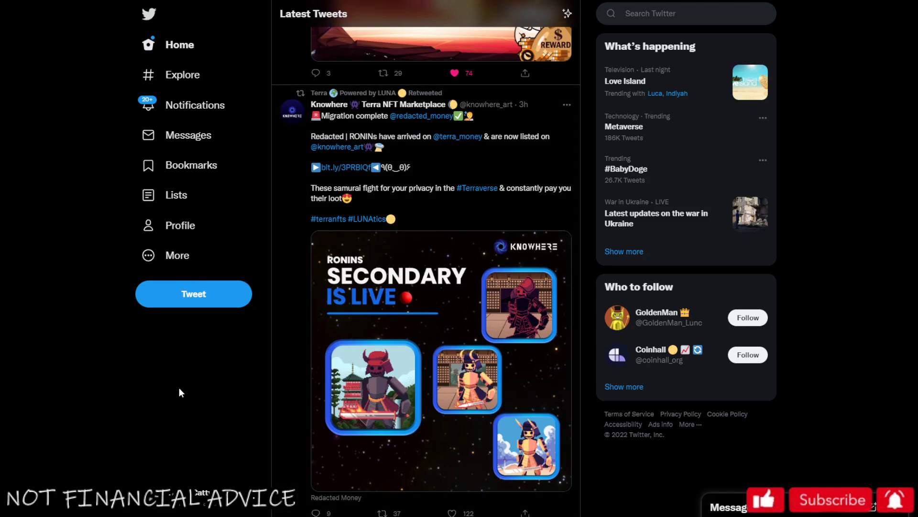
pyautogui.moveTo(252, 330)
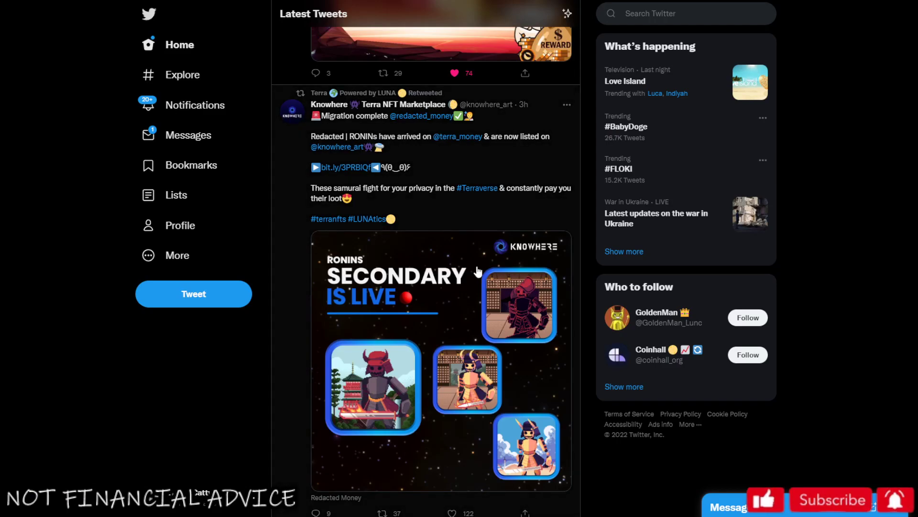
pyautogui.moveTo(752, 357)
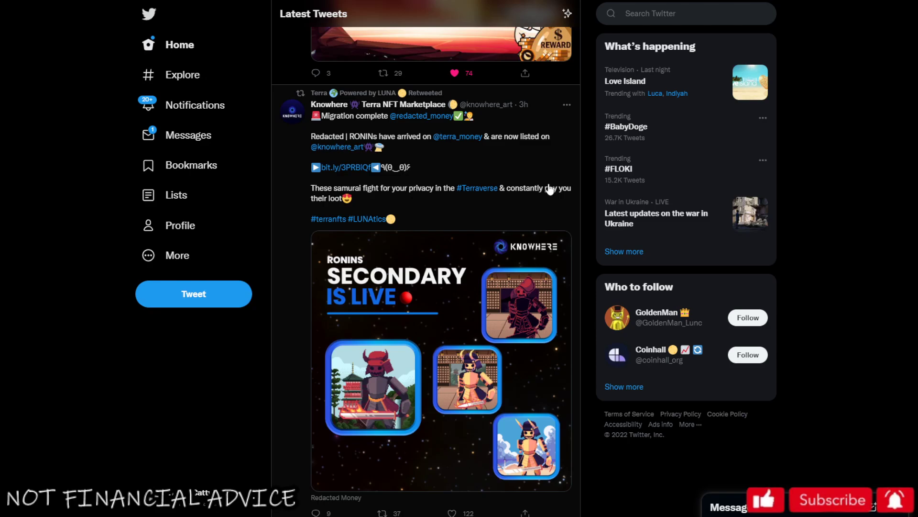
pyautogui.scroll(-3)
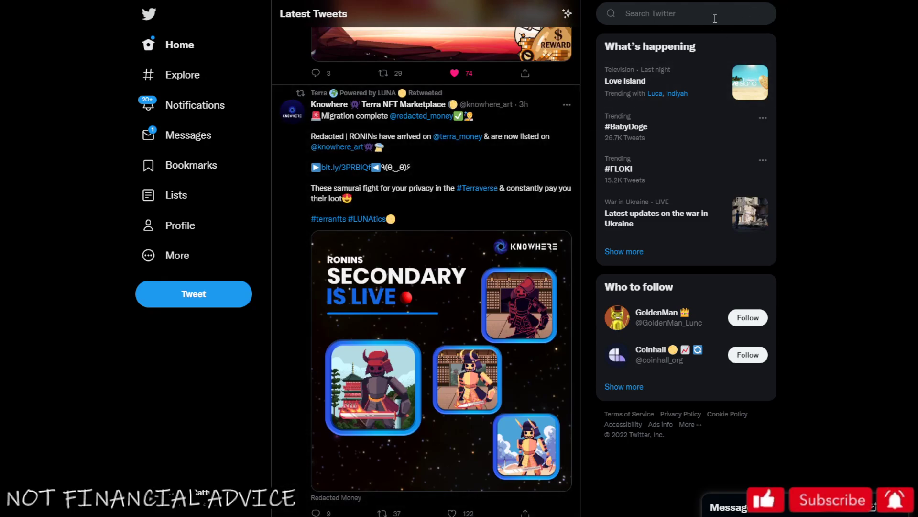
pyautogui.click(685, 13)
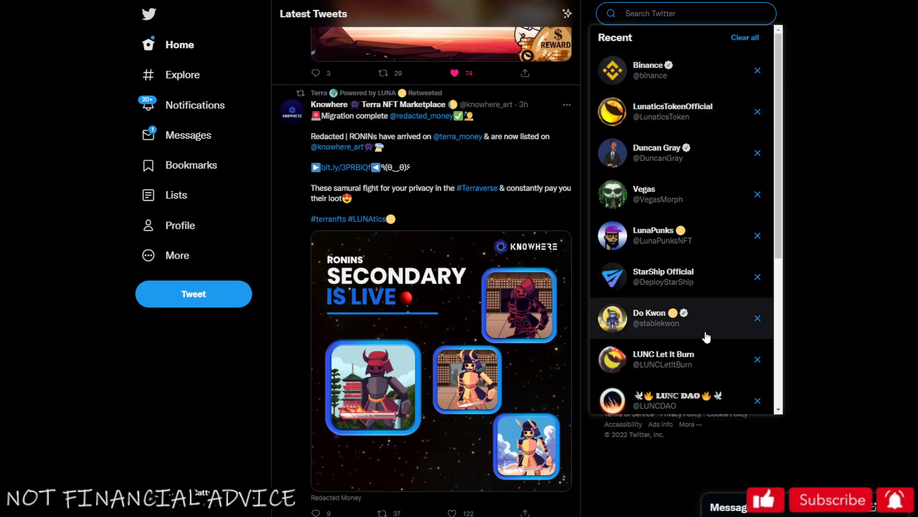
pyautogui.scroll(-3)
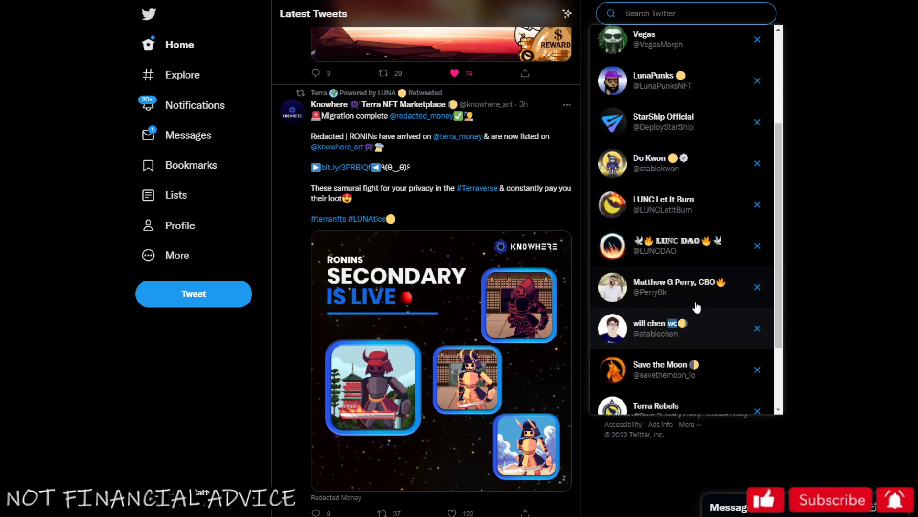
pyautogui.scroll(-3)
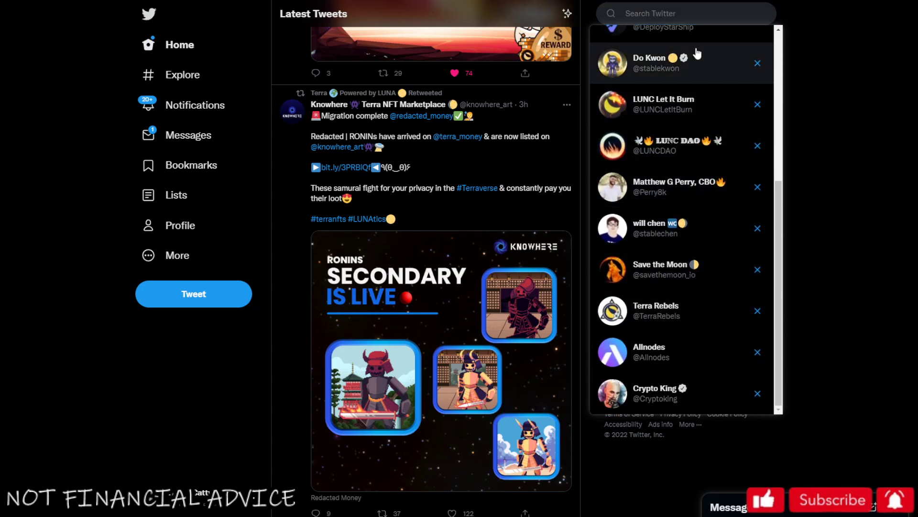
pyautogui.click(657, 62)
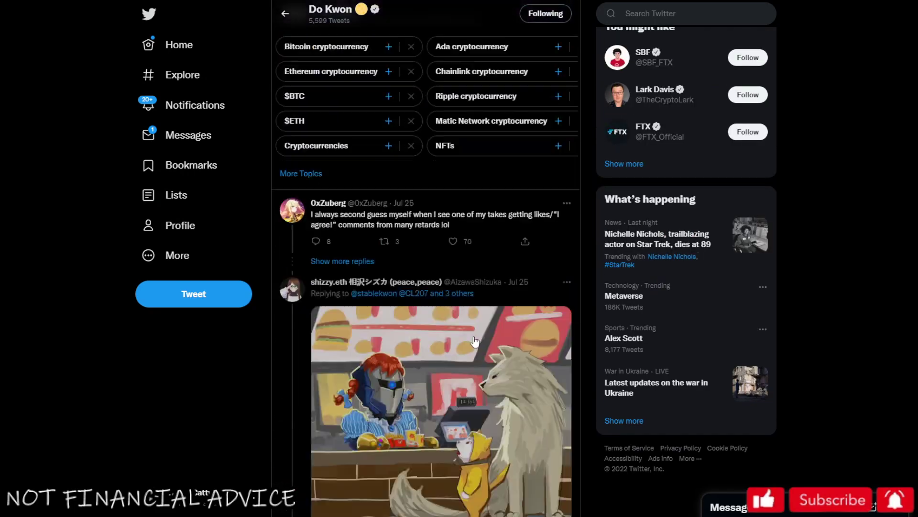
pyautogui.scroll(-3)
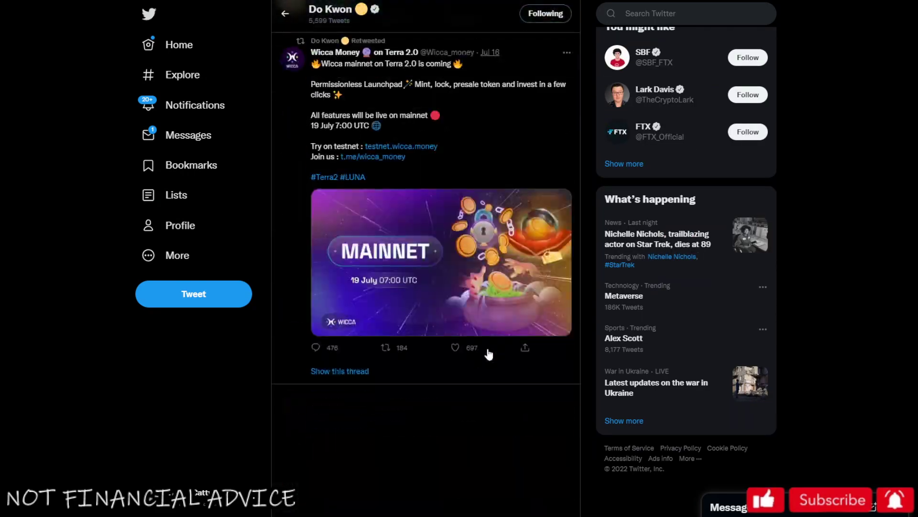
pyautogui.scroll(-3)
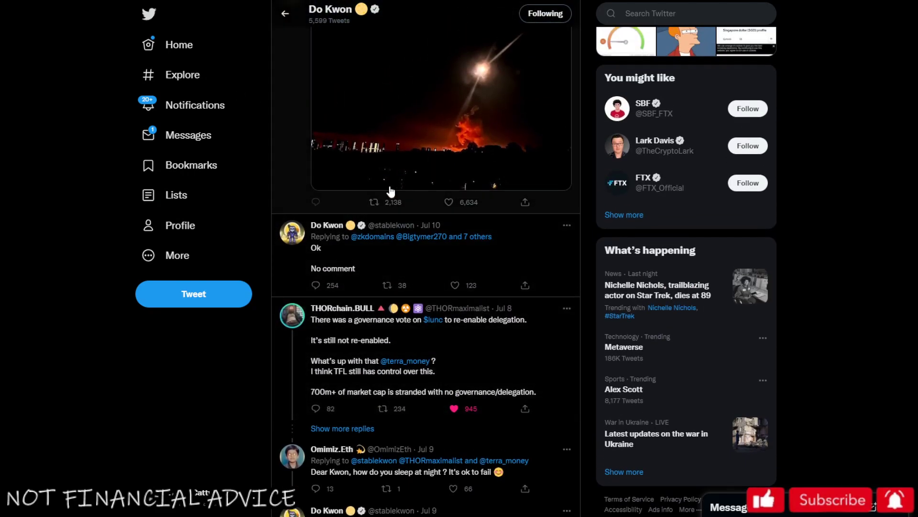
pyautogui.scroll(-3)
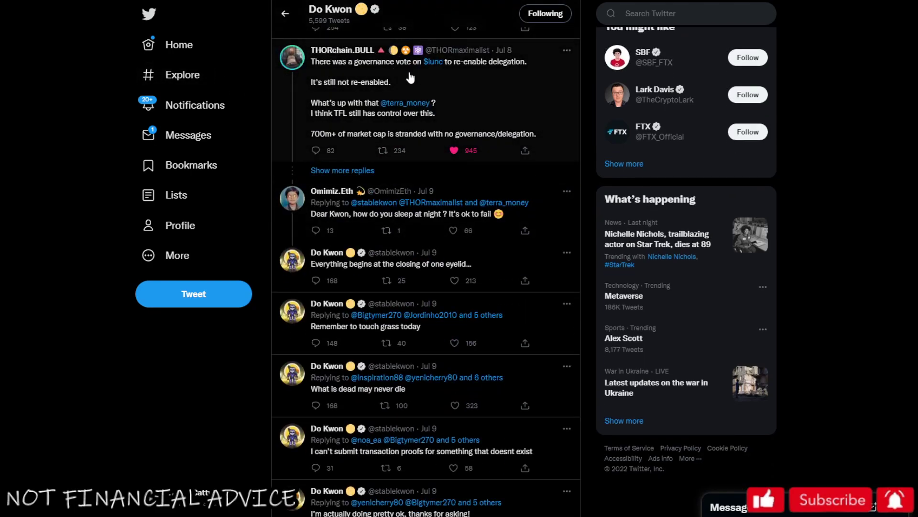
pyautogui.moveTo(434, 215)
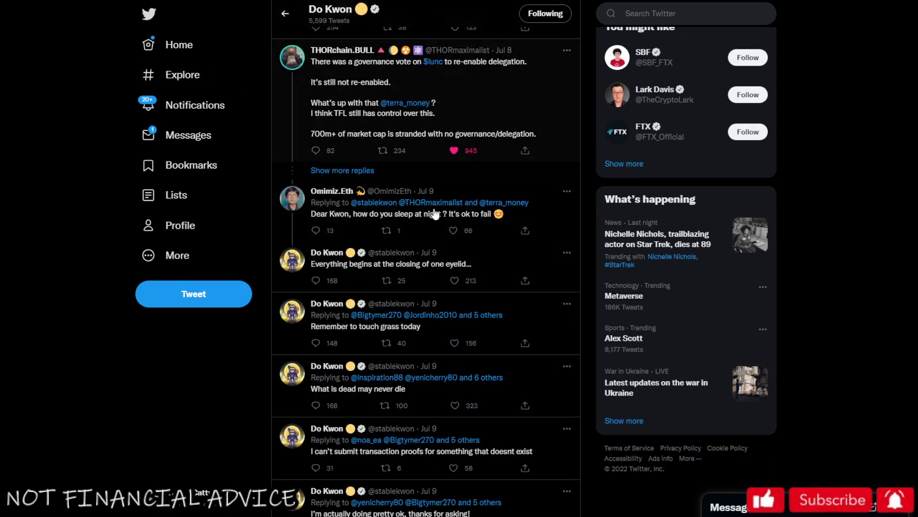
pyautogui.scroll(-3)
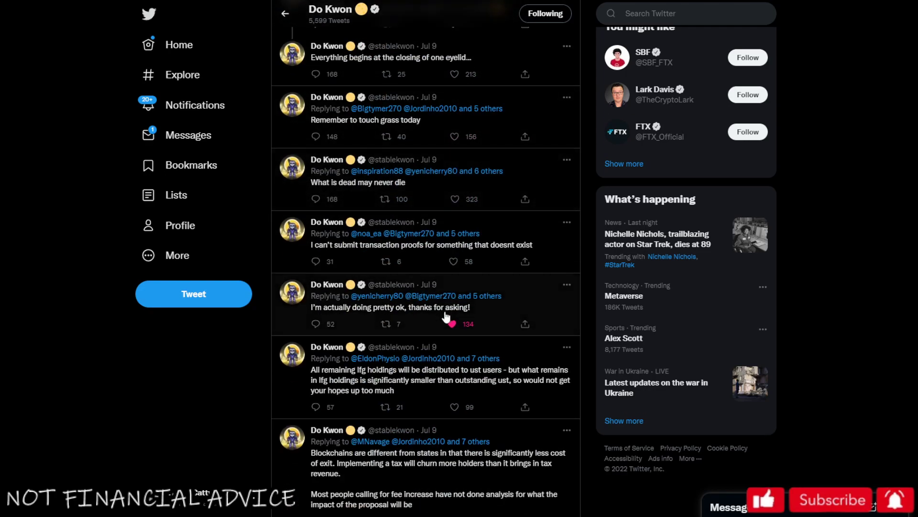
pyautogui.scroll(-3)
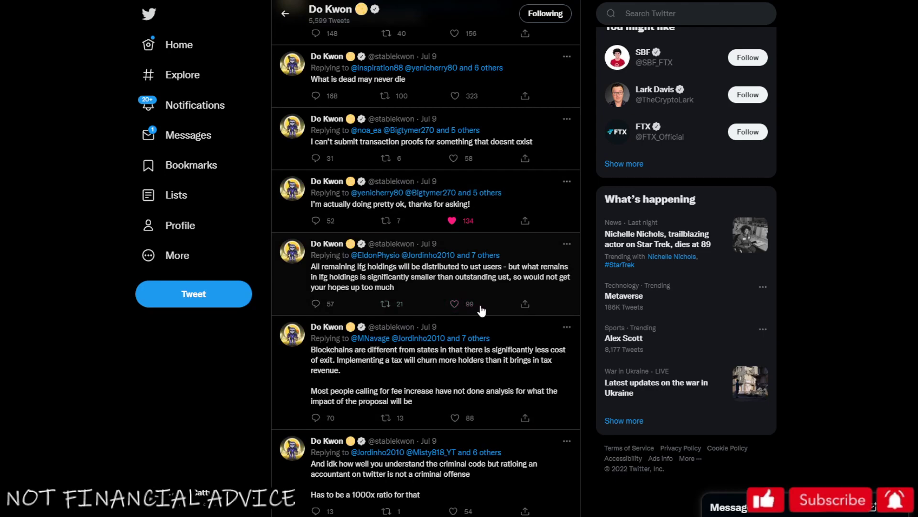
pyautogui.moveTo(527, 334)
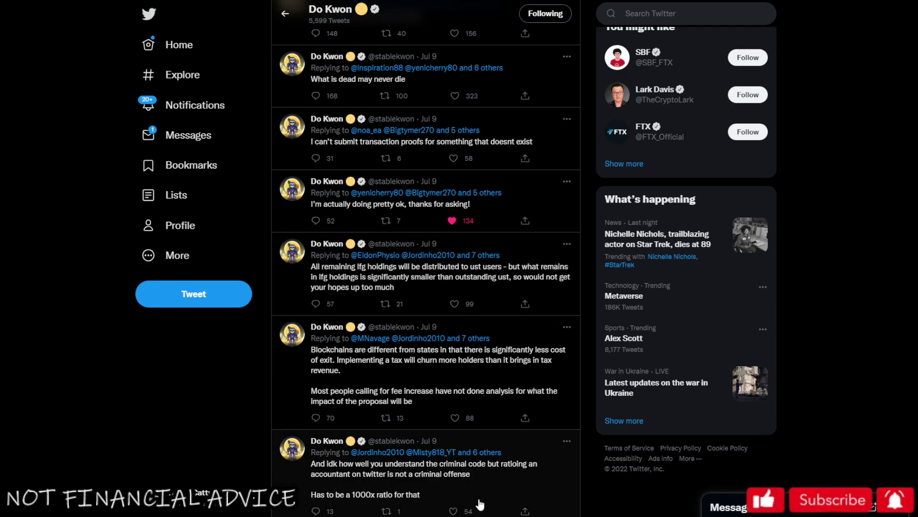
pyautogui.scroll(-3)
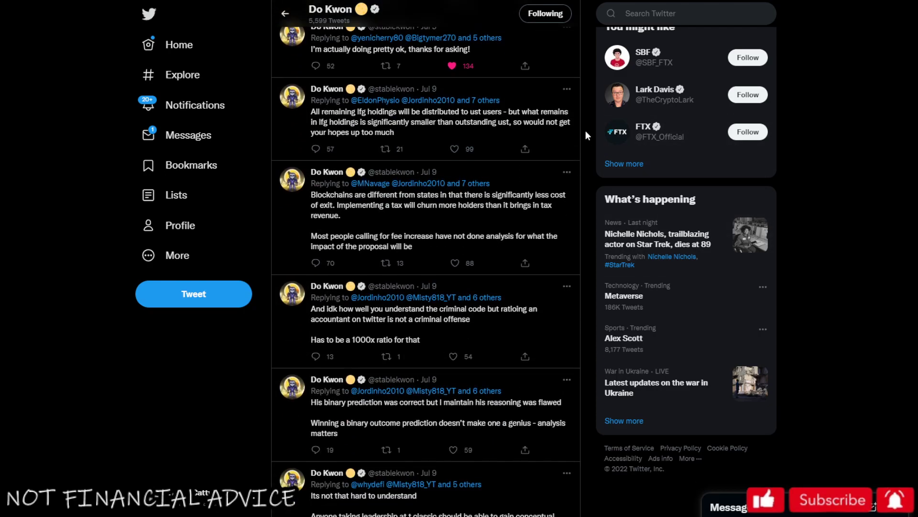
pyautogui.scroll(-3)
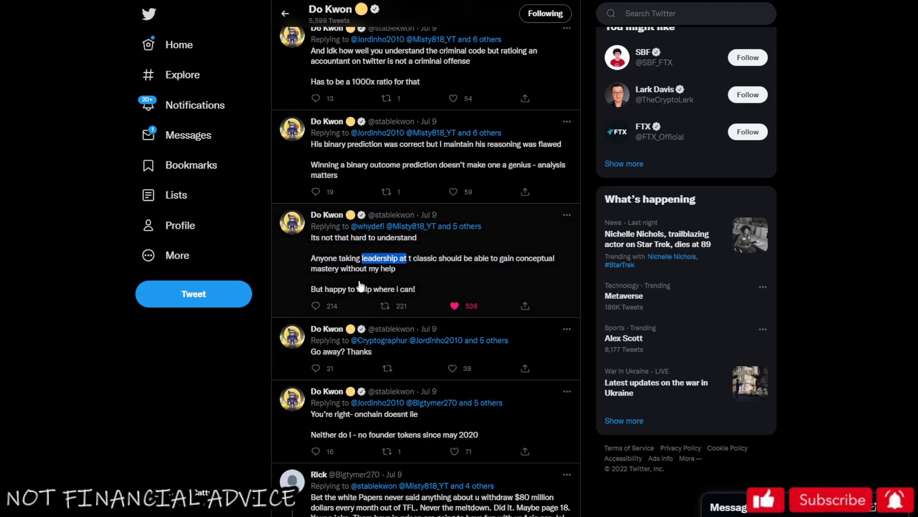
pyautogui.moveTo(616, 298)
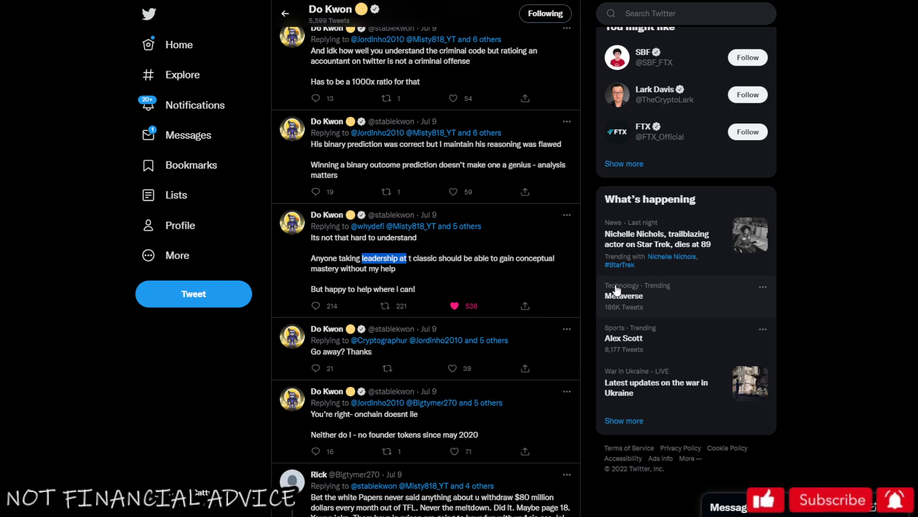
pyautogui.moveTo(655, 262)
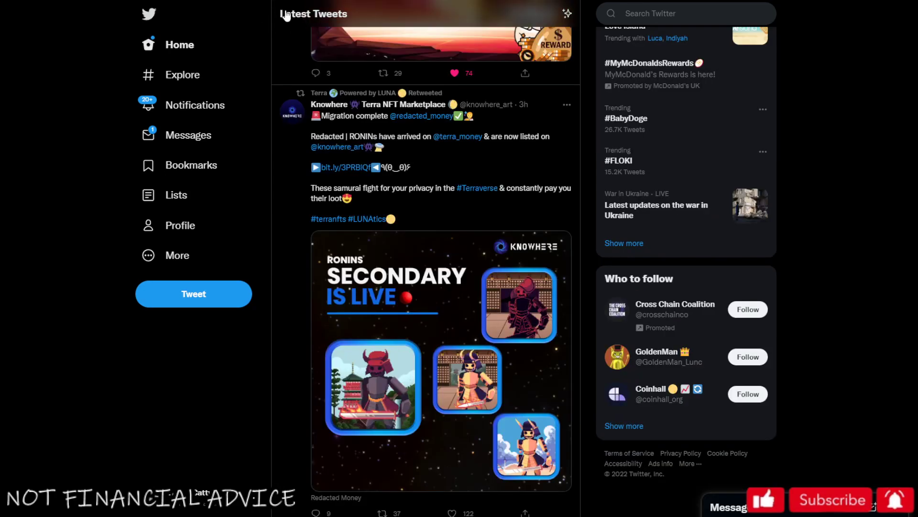
pyautogui.scroll(-3)
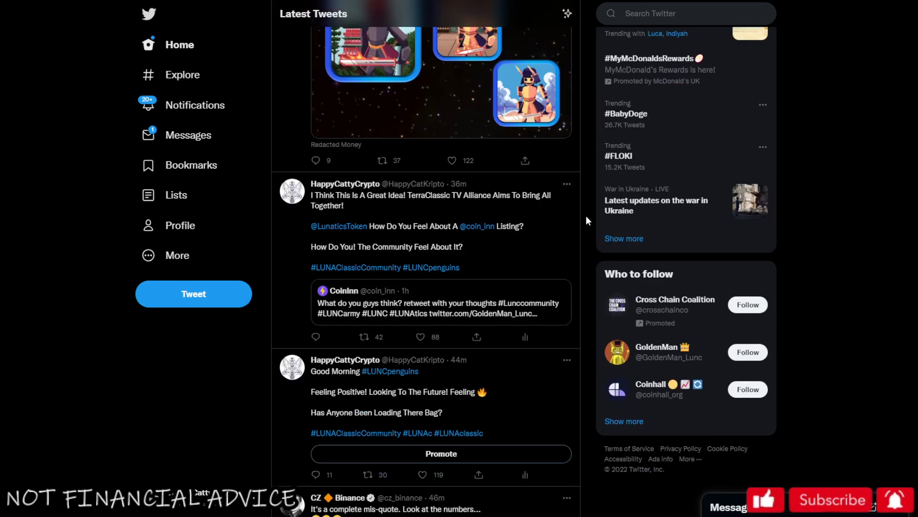
pyautogui.scroll(-3)
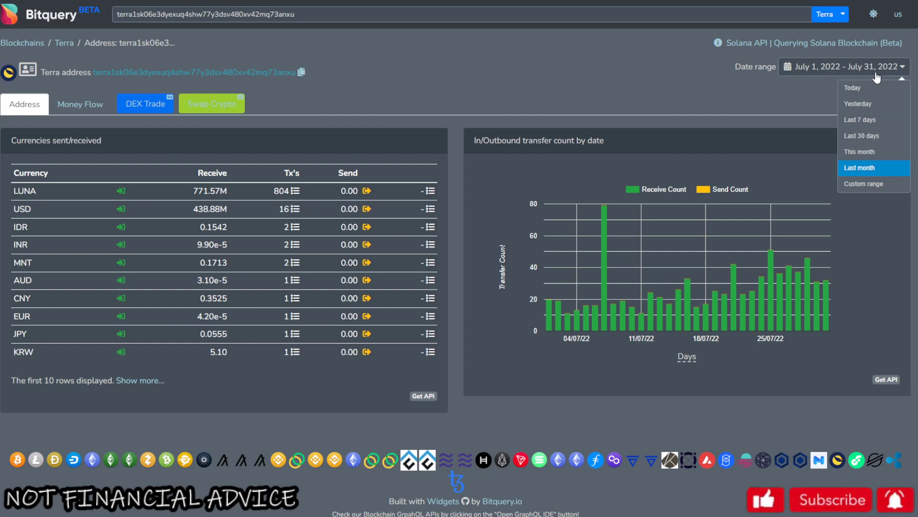
# - Change the Bitquery date range so the burn address shows 1.93G LUNA received with monthly transfers
pyautogui.click(860, 168)
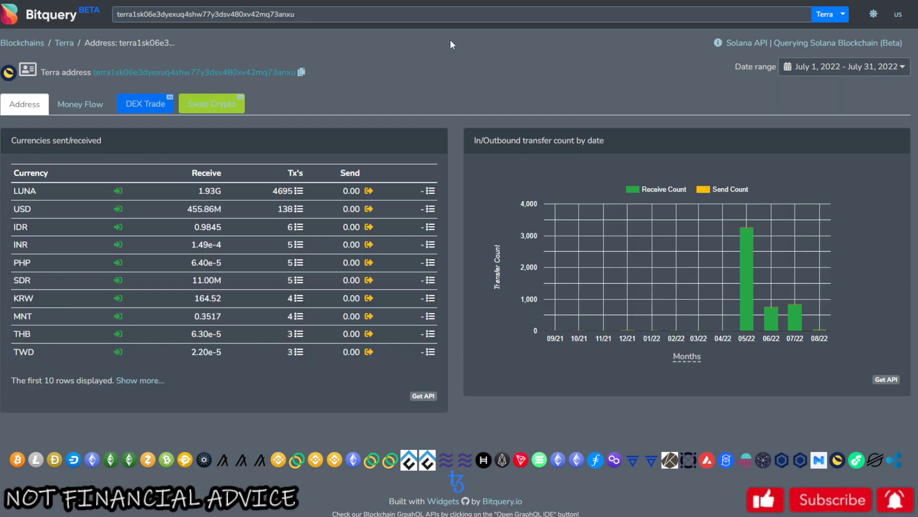
pyautogui.moveTo(501, 29)
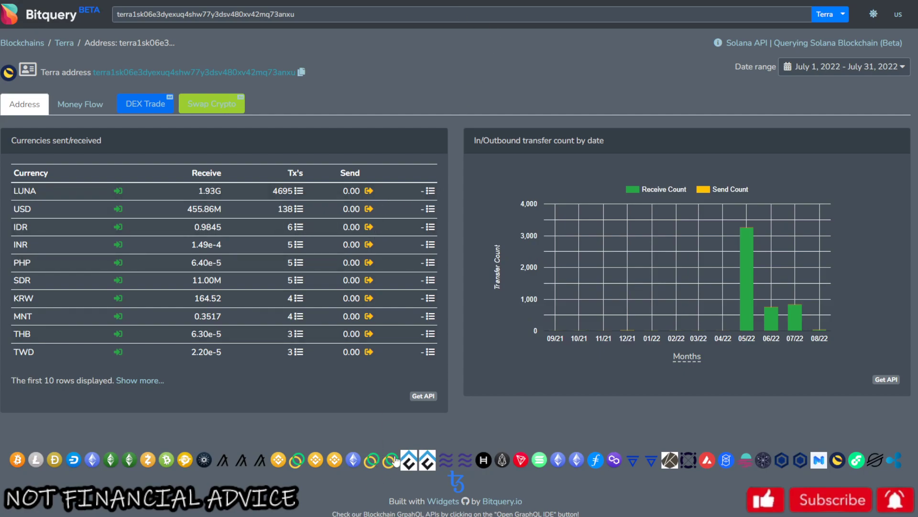
pyautogui.moveTo(478, 280)
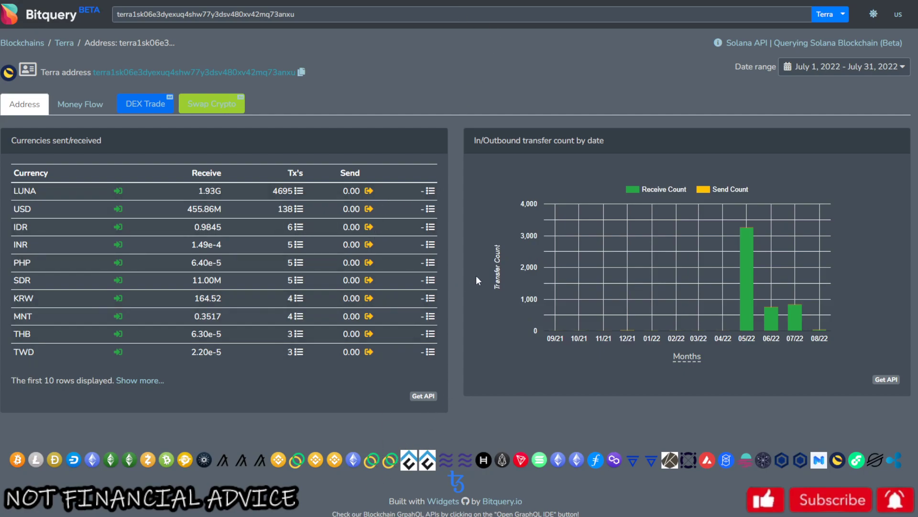
pyautogui.scroll(-3)
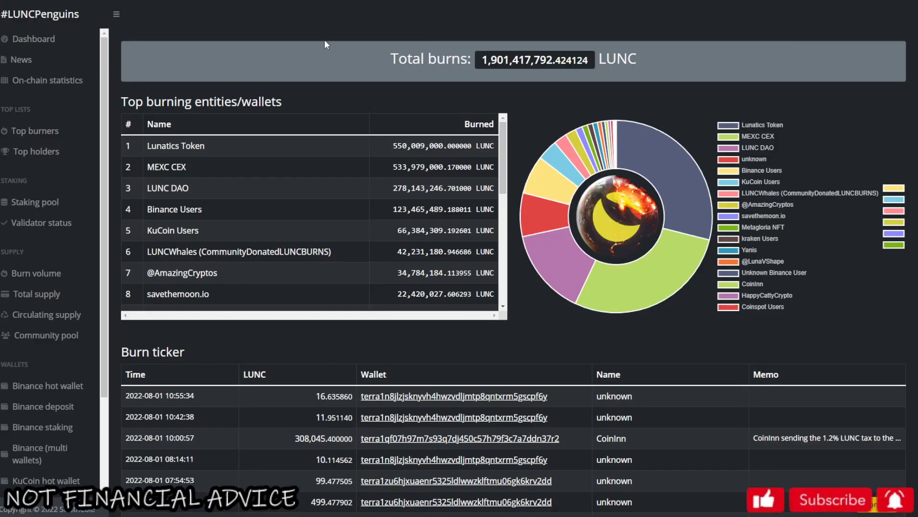
pyautogui.press('ctrl+a')
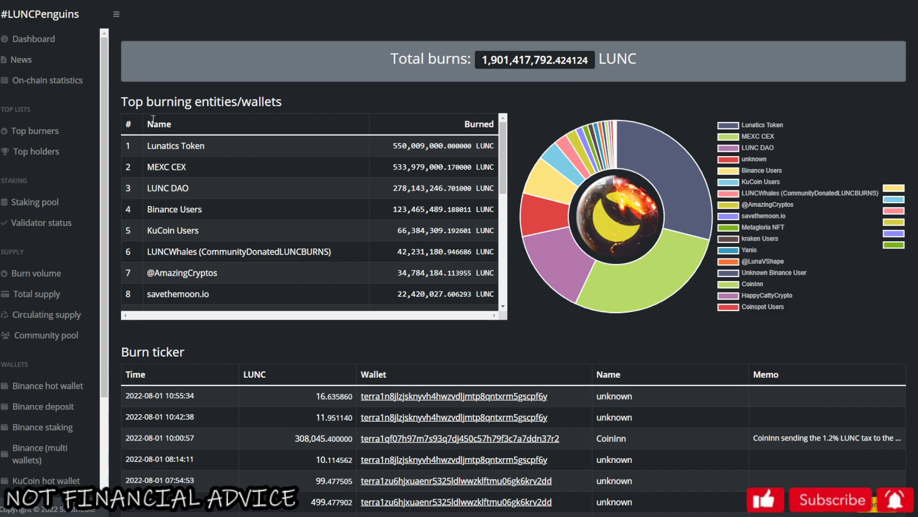
pyautogui.moveTo(169, 165)
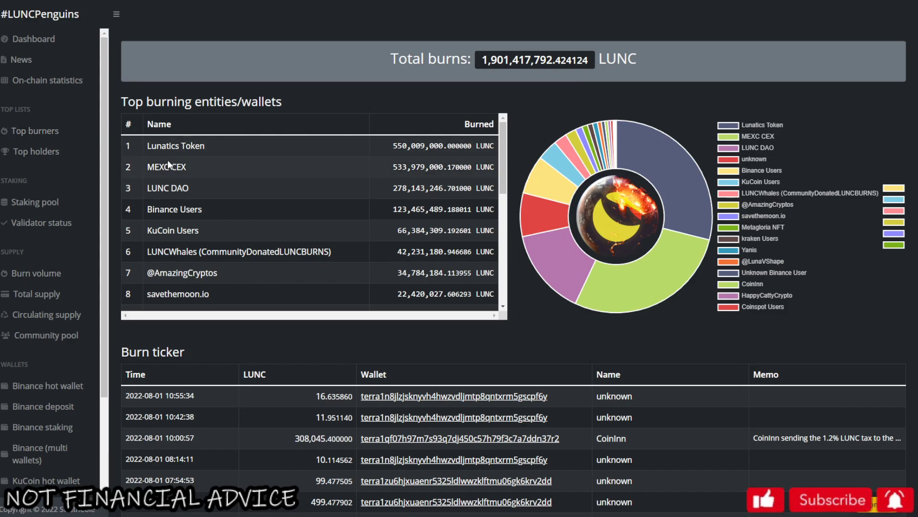
pyautogui.scroll(-3)
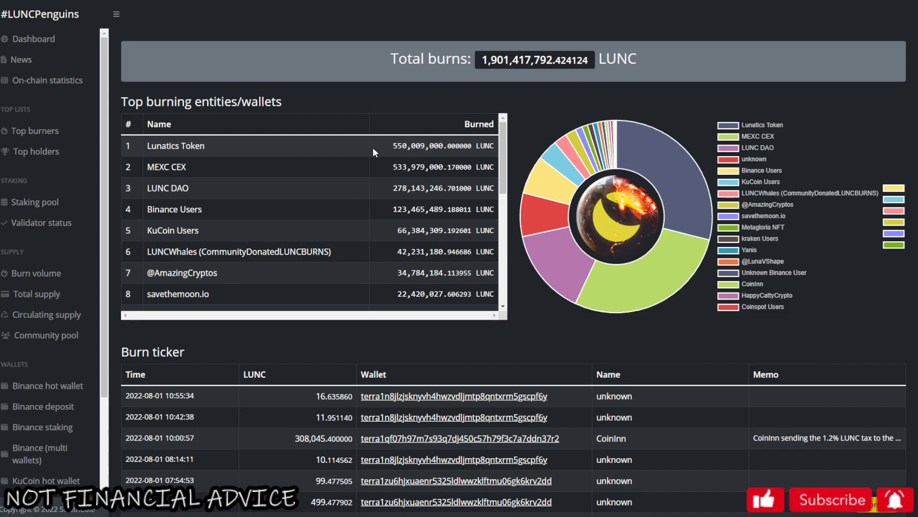
pyautogui.scroll(-3)
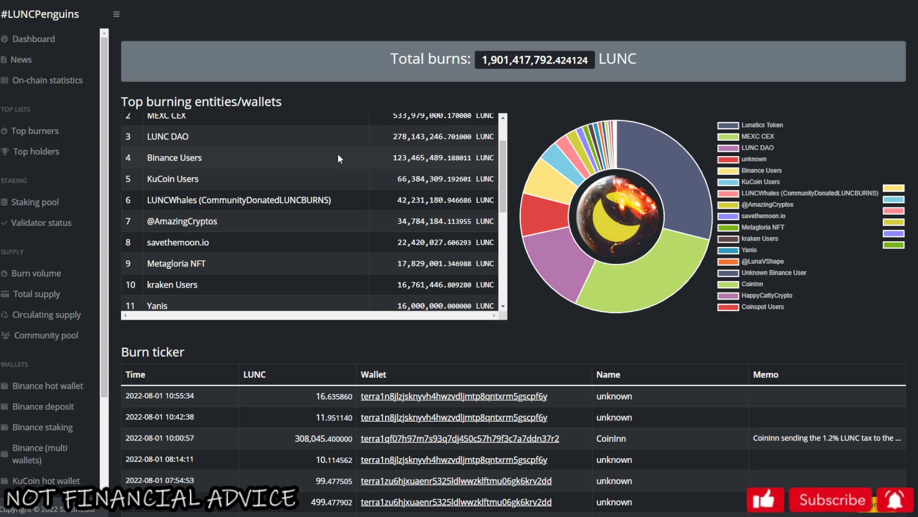
pyautogui.moveTo(228, 183)
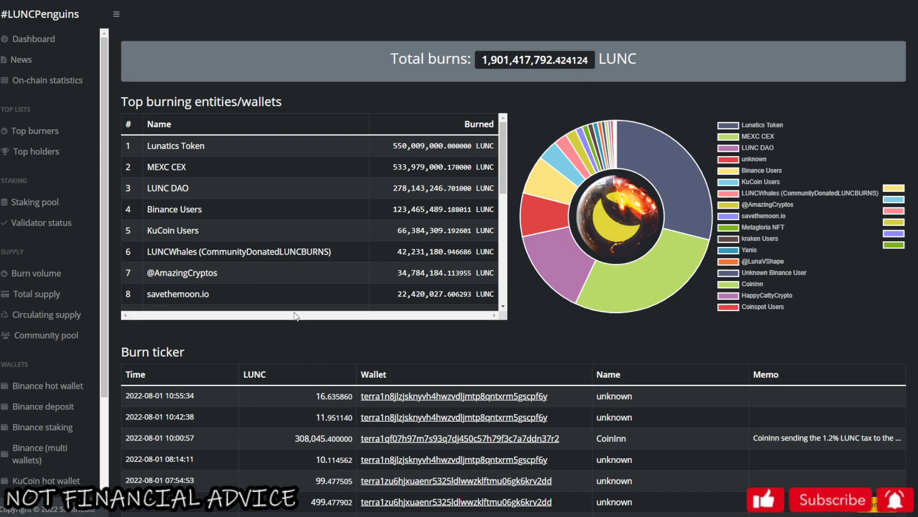
pyautogui.moveTo(464, 85)
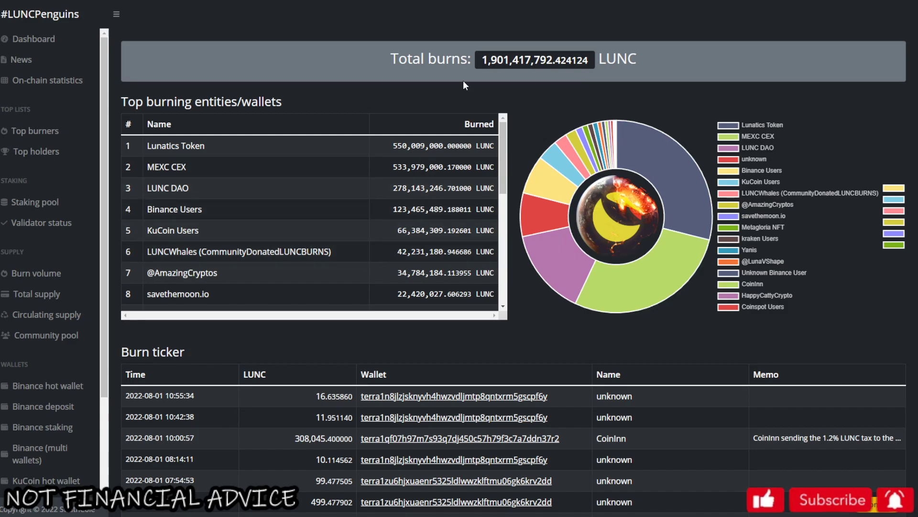
# - Highlight the 4,626,409 LUNC savethemoon.io burn in the ticker and scroll back to July 31 burns
pyautogui.scroll(-3)
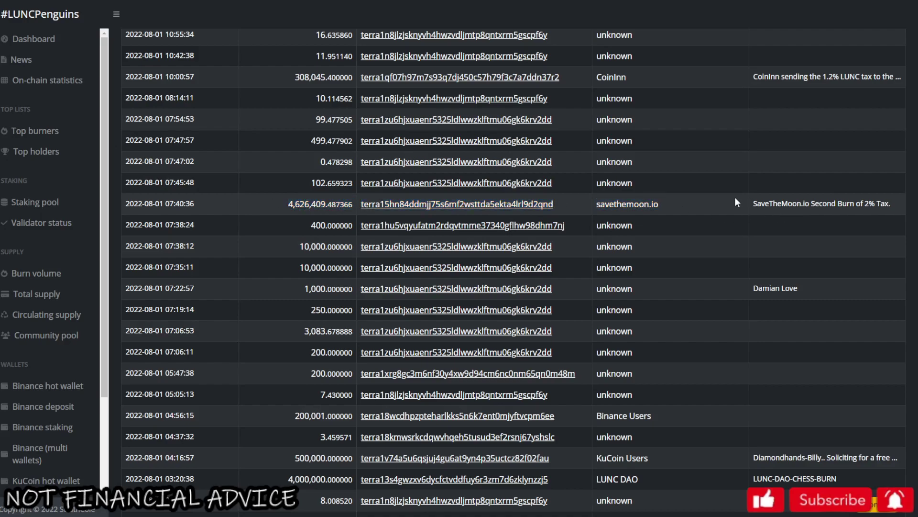
pyautogui.doubleClick(306, 204)
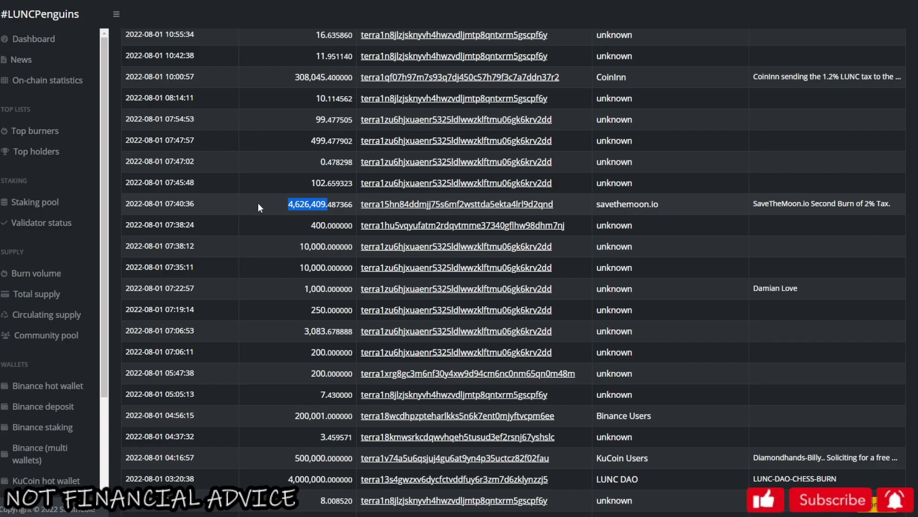
pyautogui.moveTo(836, 233)
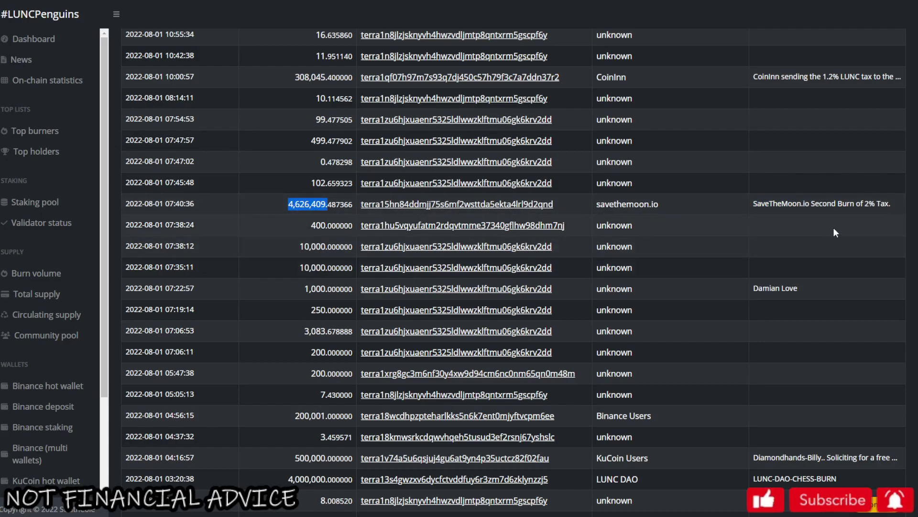
pyautogui.scroll(-3)
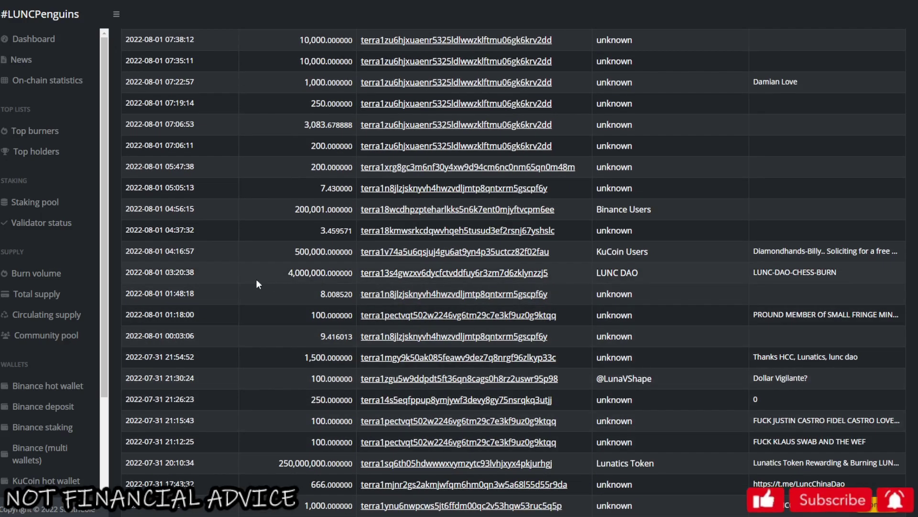